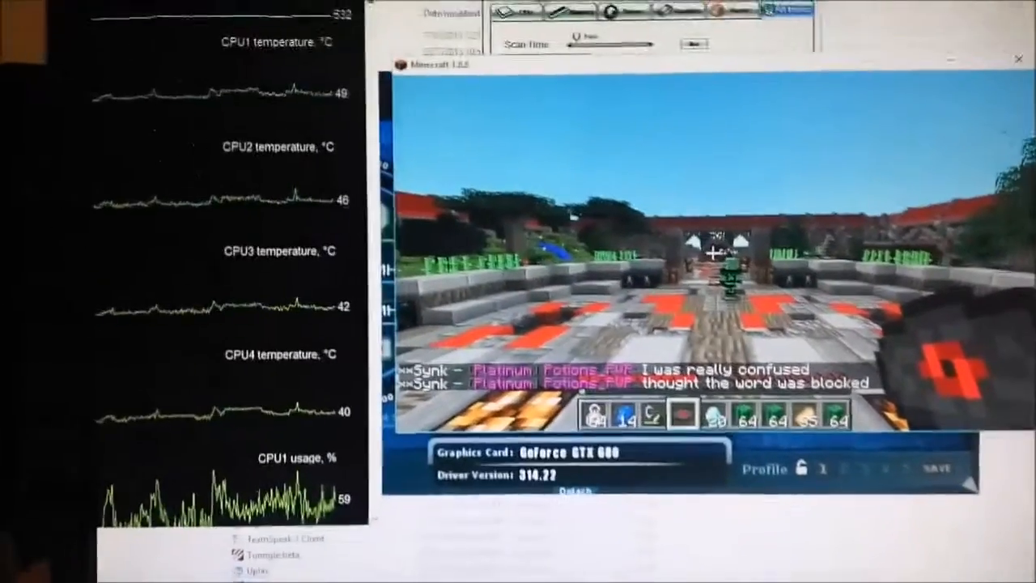
Toggle on the F3 debug overlay, showing about 66 fps and chunk data
key(f3)
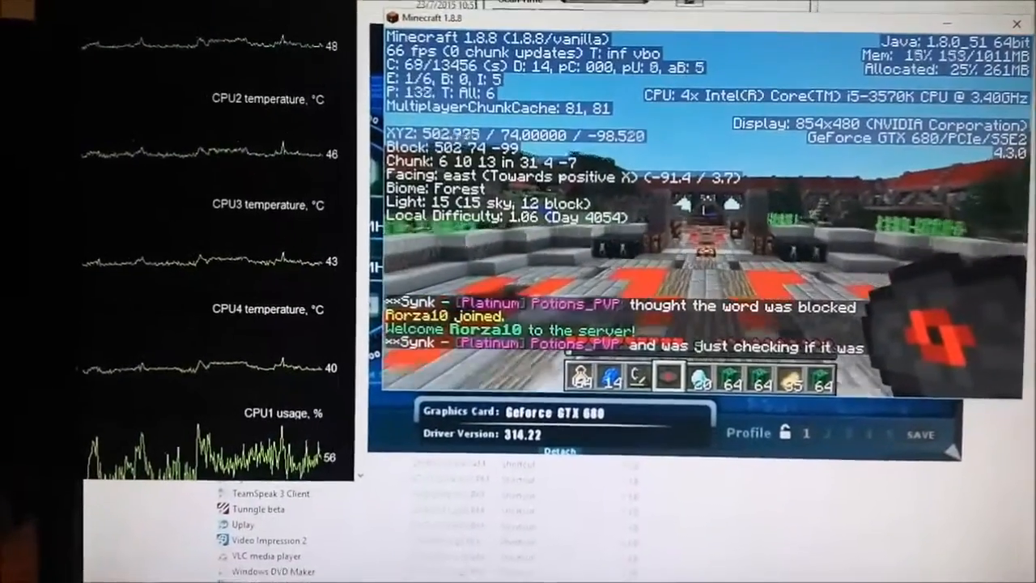